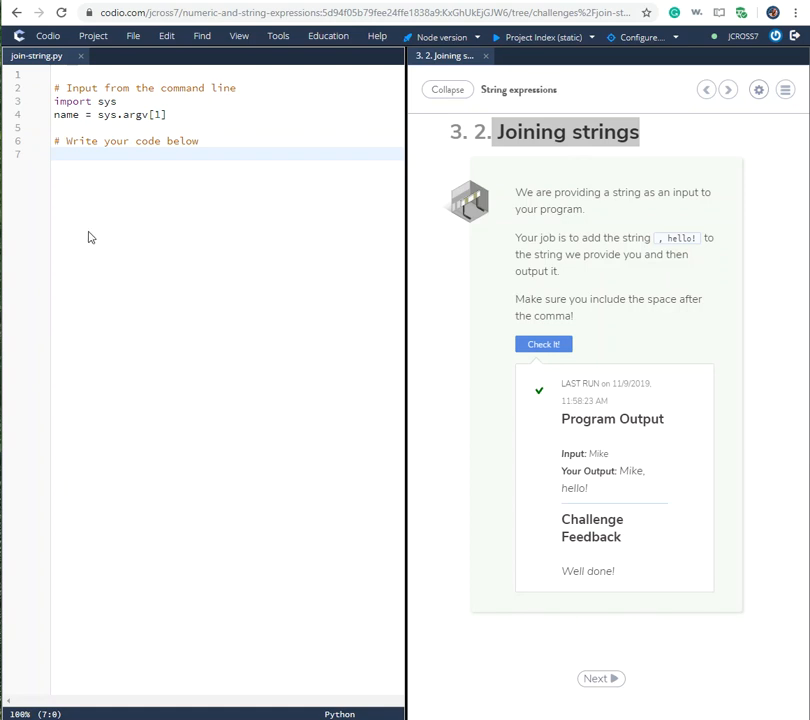
{"action": "mouse_move", "coordinate": [73, 189]}
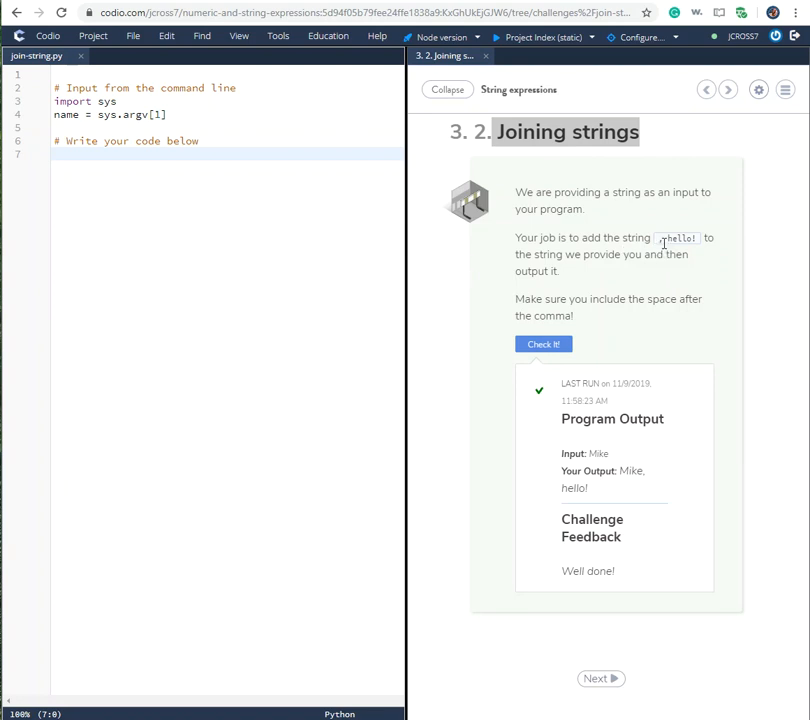
{"action": "mouse_move", "coordinate": [701, 256]}
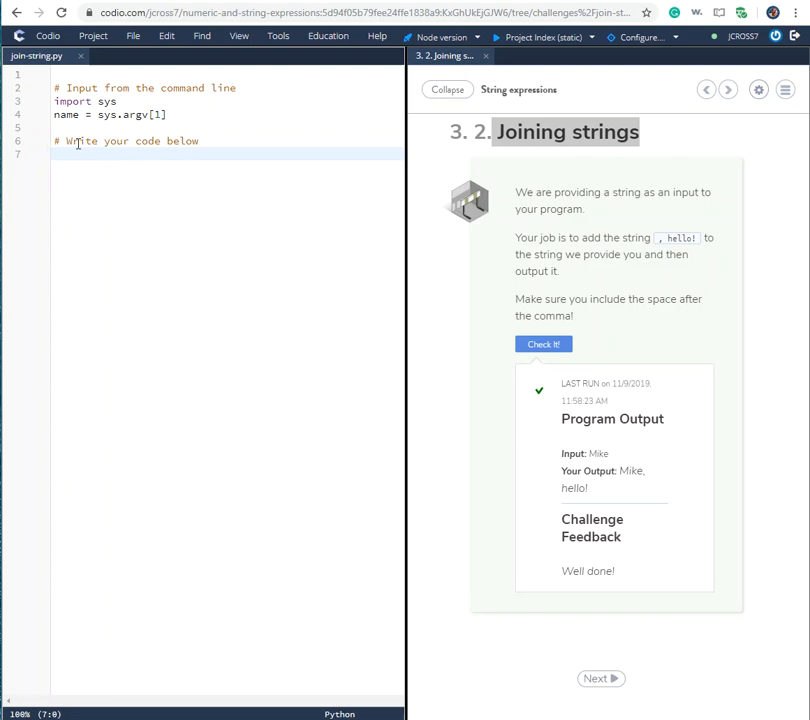
Step: Begin line 7 with 'newname = name +', using the name variable from line 4
{"action": "double_click", "coordinate": [67, 114]}
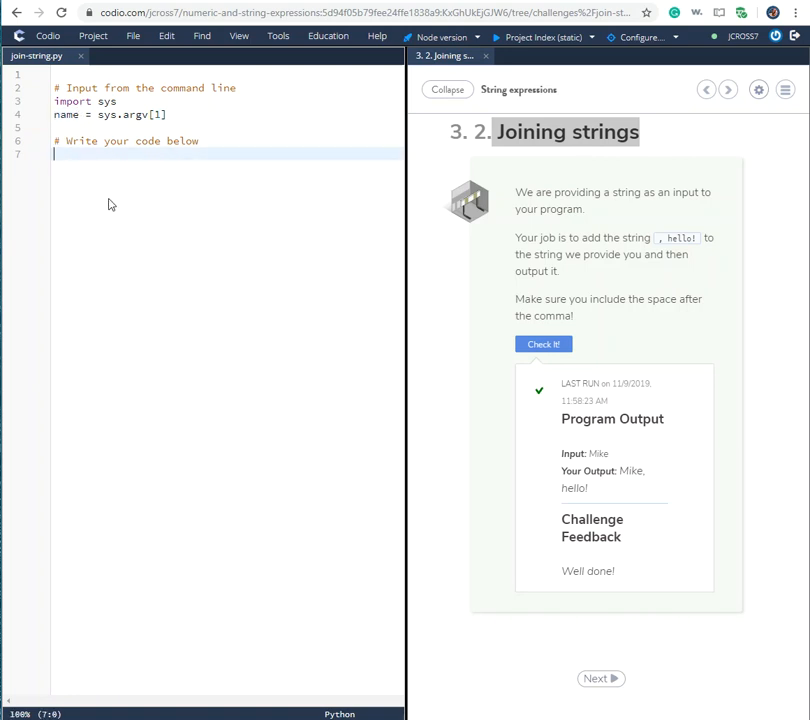
{"action": "type", "text": "newnam"}
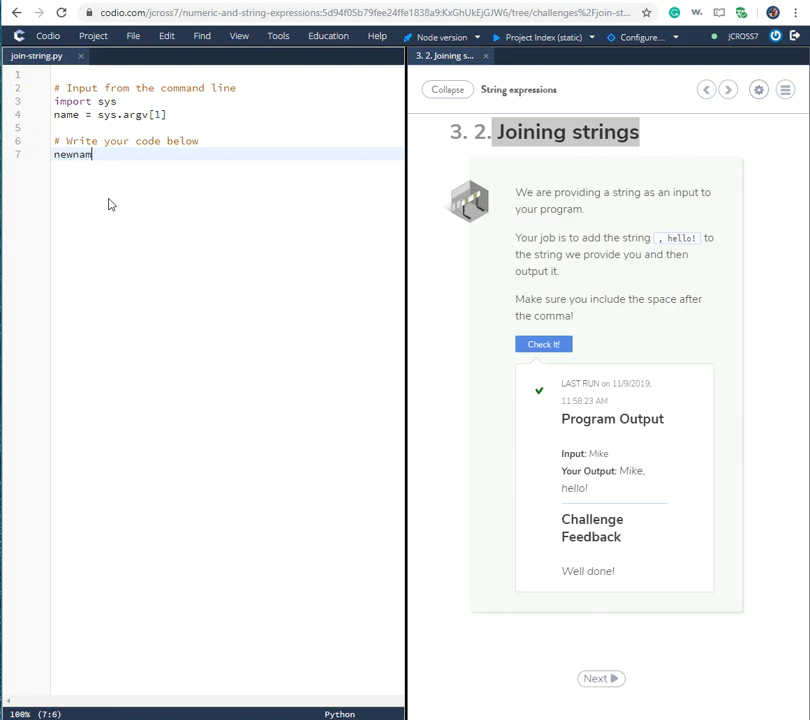
{"action": "type", "text": "e"}
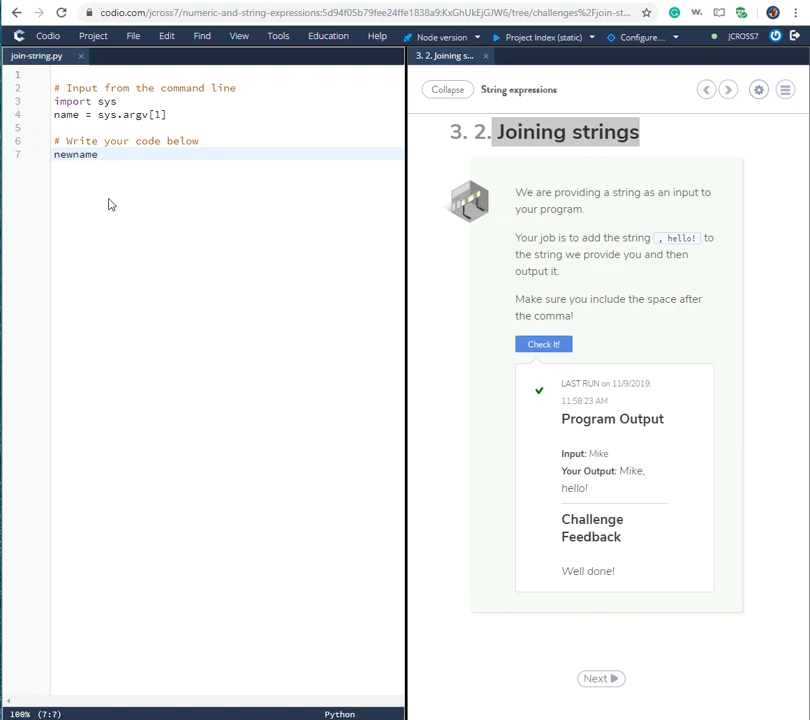
{"action": "type", "text": "="}
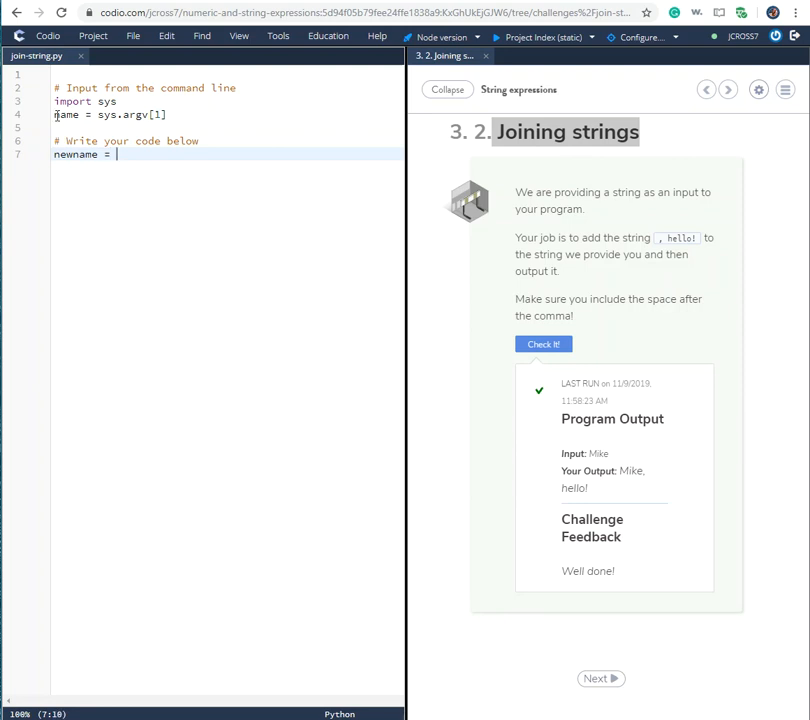
{"action": "double_click", "coordinate": [67, 114]}
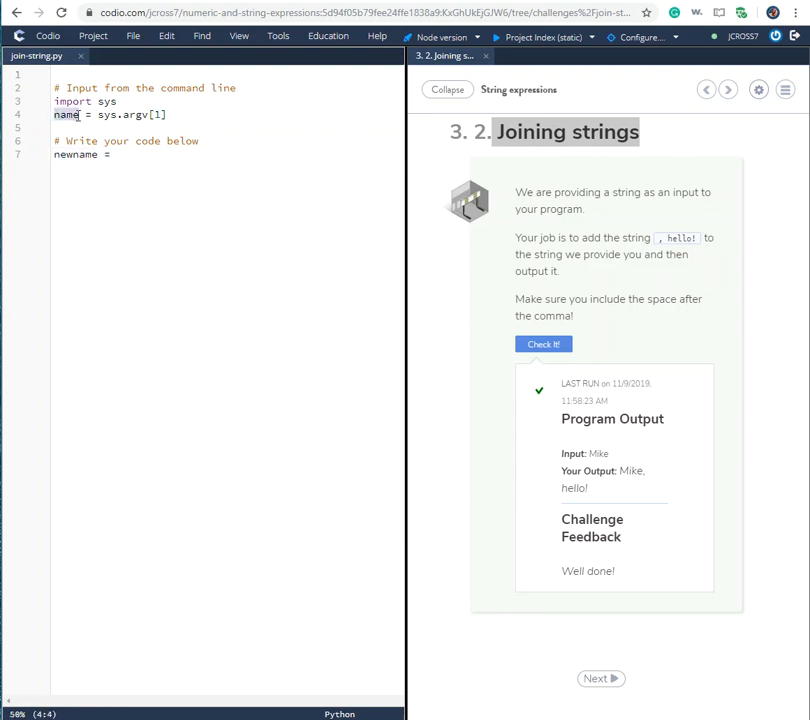
{"action": "left_click", "coordinate": [117, 155]}
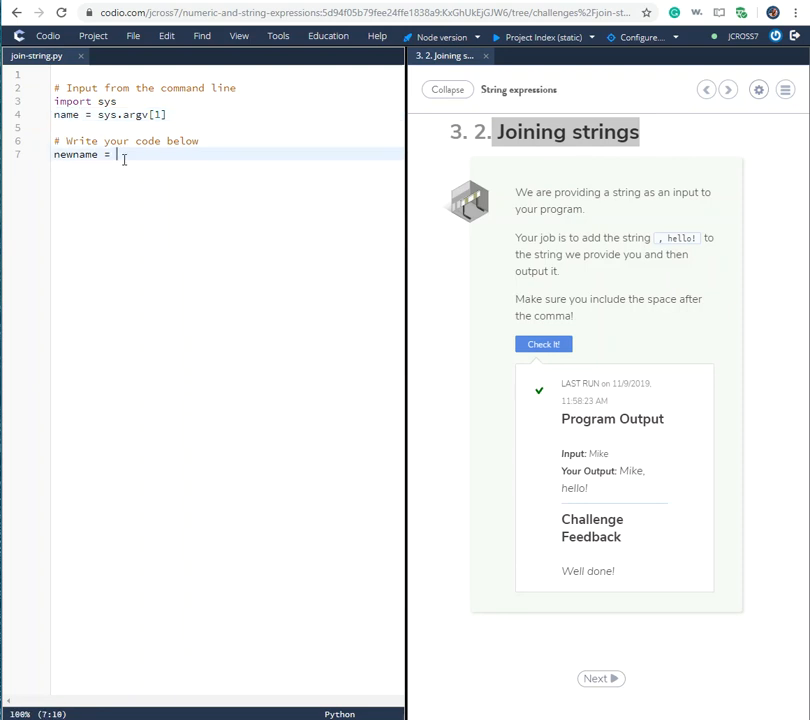
{"action": "type", "text": "name +"}
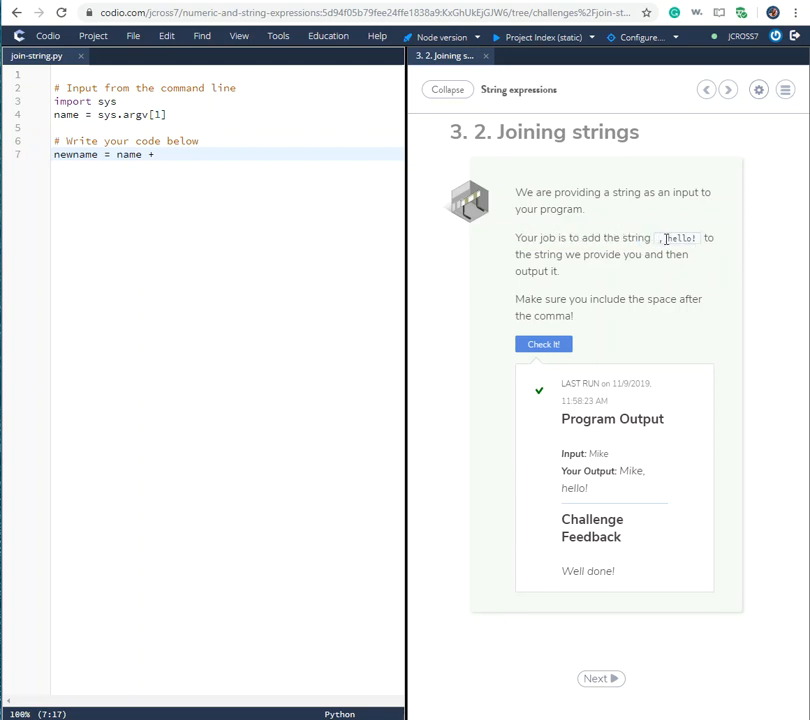
{"action": "double_click", "coordinate": [680, 239]}
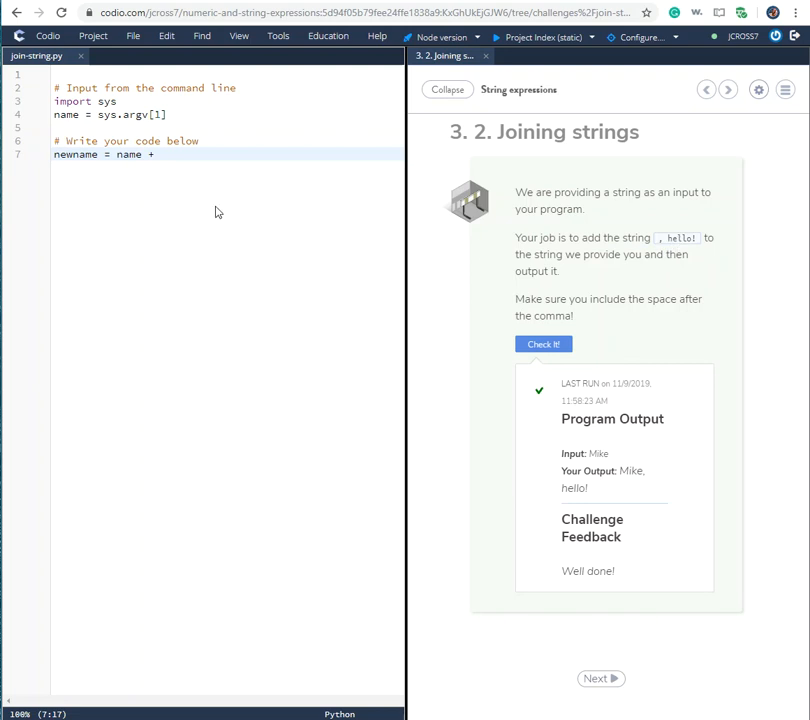
{"action": "mouse_move", "coordinate": [145, 174]}
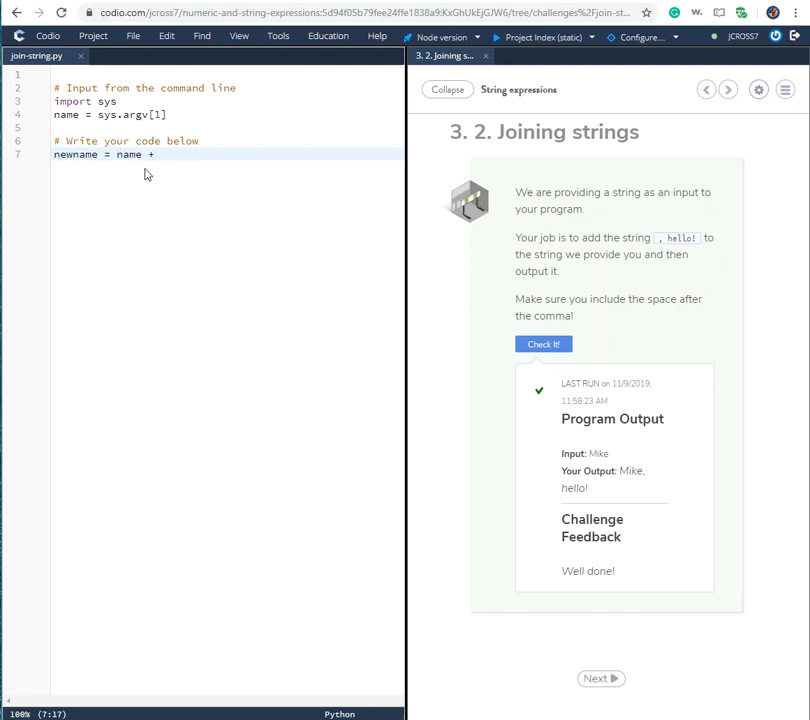
{"action": "mouse_move", "coordinate": [169, 178]}
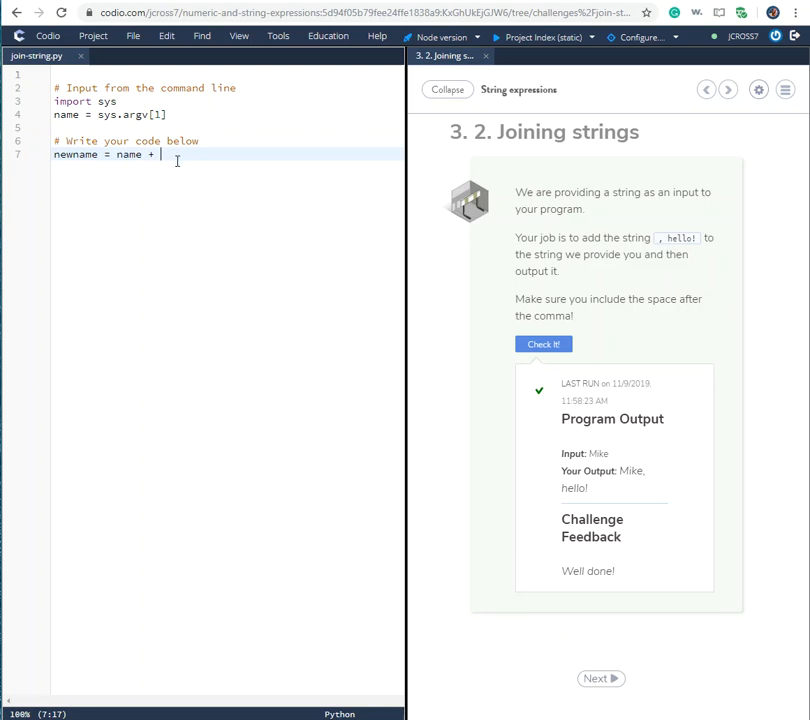
Step: Finish line 7 by appending (', hello!') after 'newname = name +'
{"action": "type", "text": "\"\""}
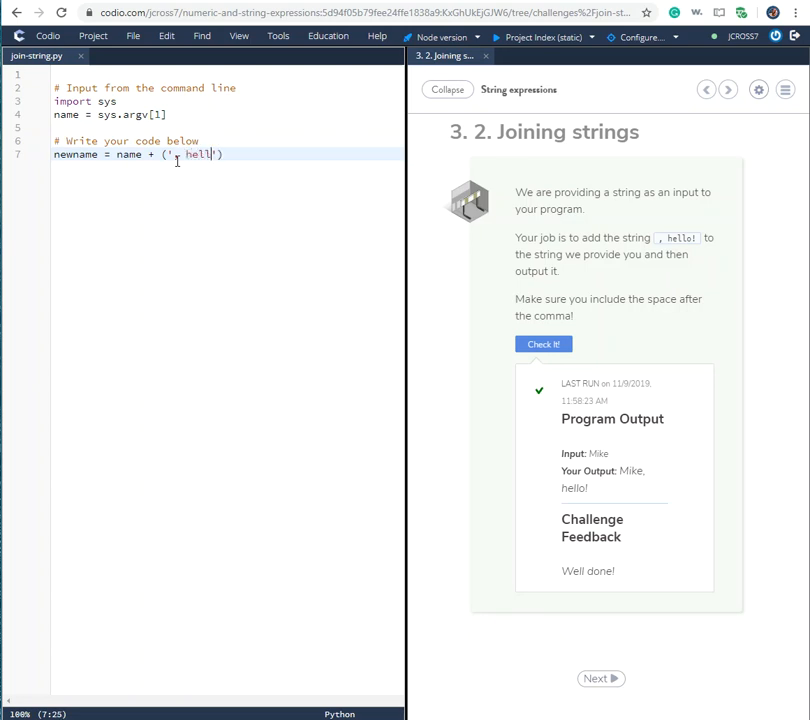
{"action": "type", "text": "o"}
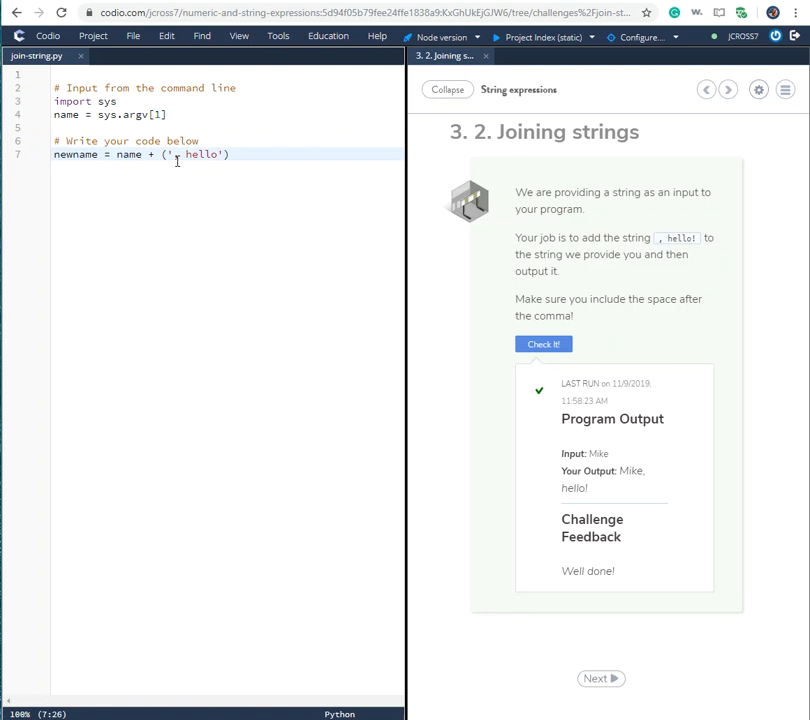
{"action": "type", "text": "!"}
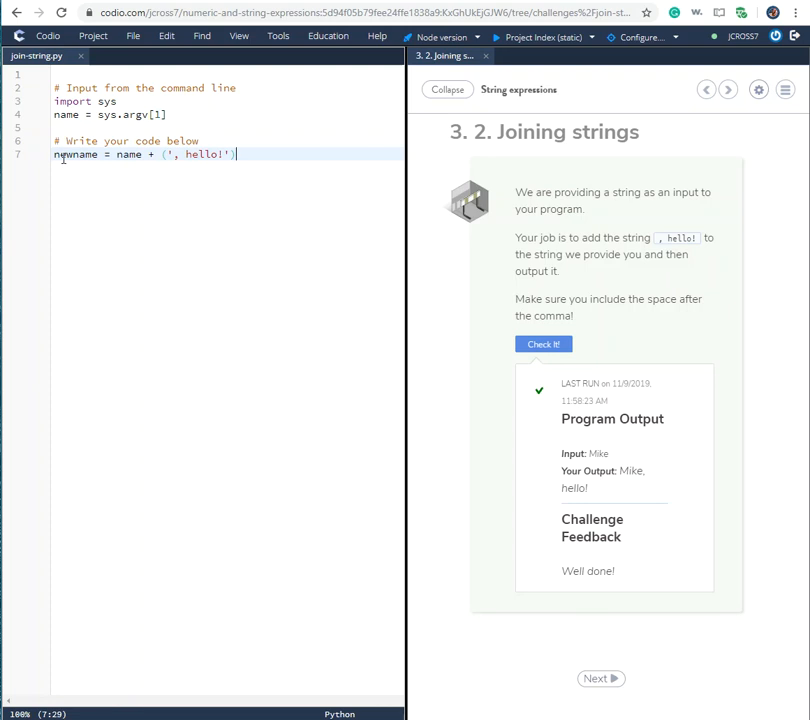
{"action": "mouse_move", "coordinate": [90, 210]}
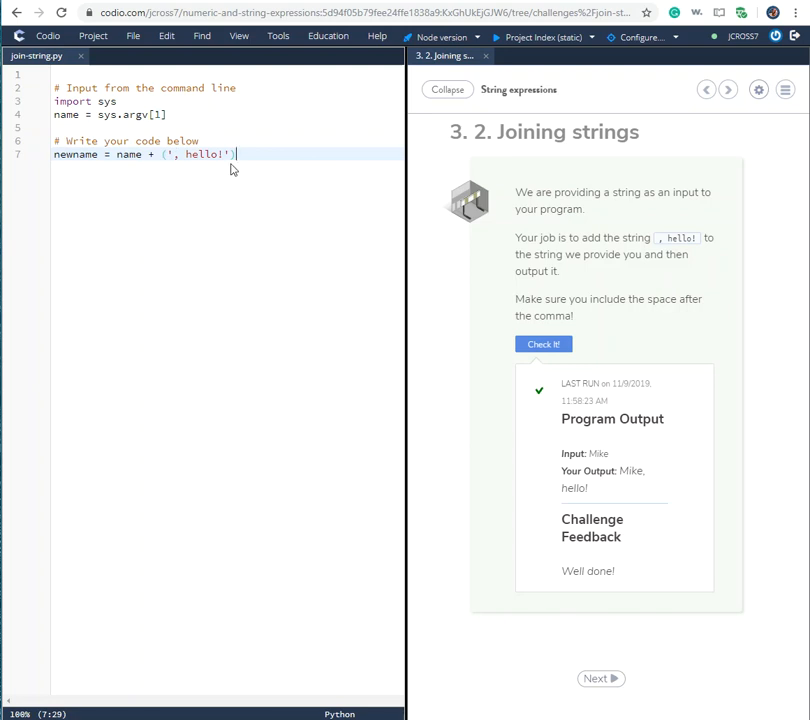
{"action": "mouse_move", "coordinate": [197, 177]}
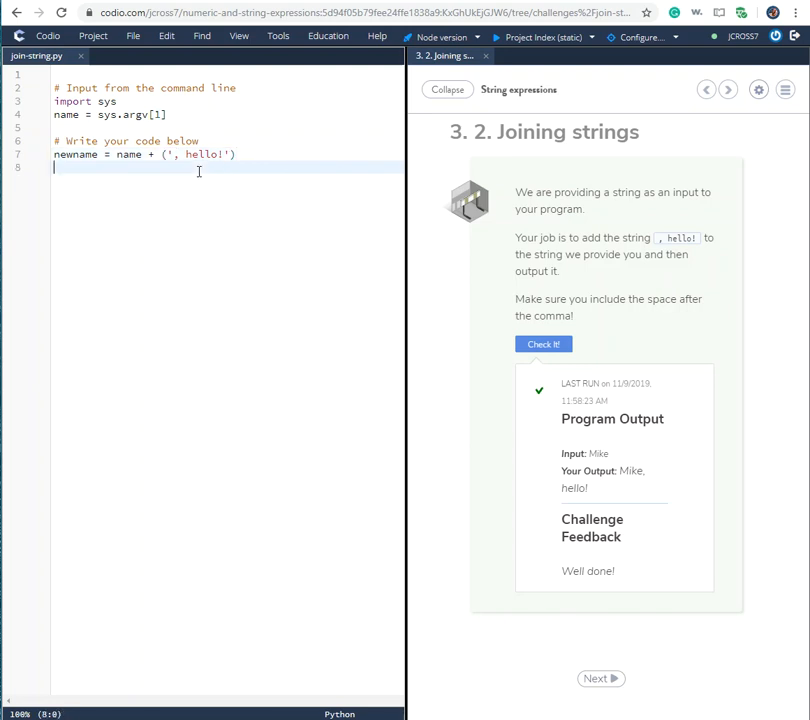
Step: Add print(newname) on line 8 and run Check It!, getting 'Mike, hello!' and Well done
{"action": "type", "text": "prin"}
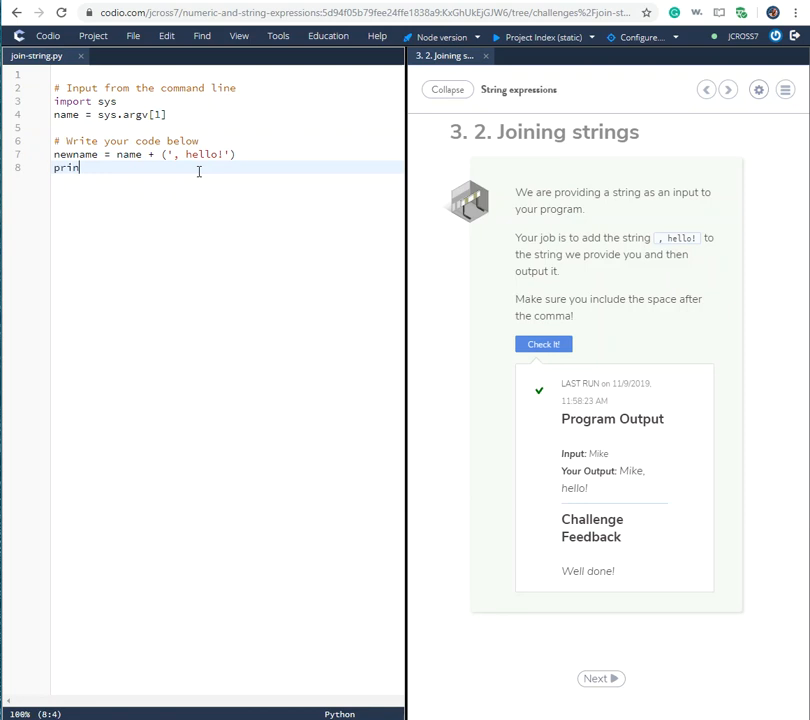
{"action": "type", "text": "t"}
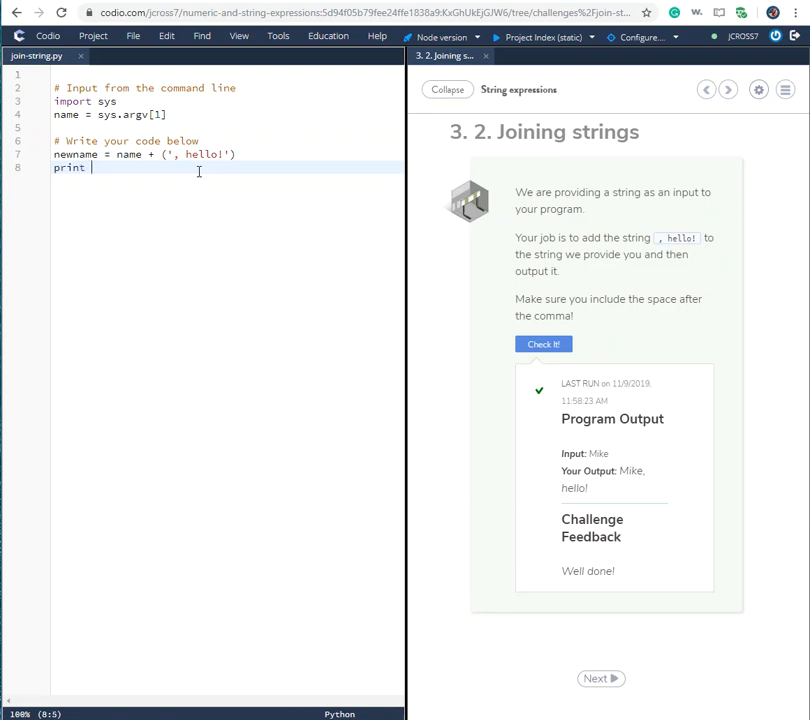
{"action": "type", "text": "()"}
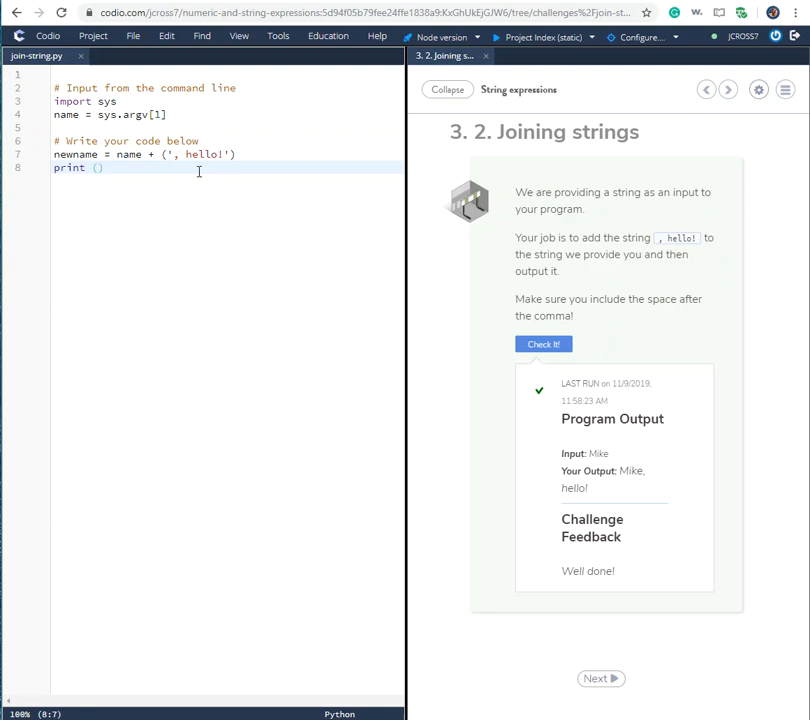
{"action": "type", "text": "newname"}
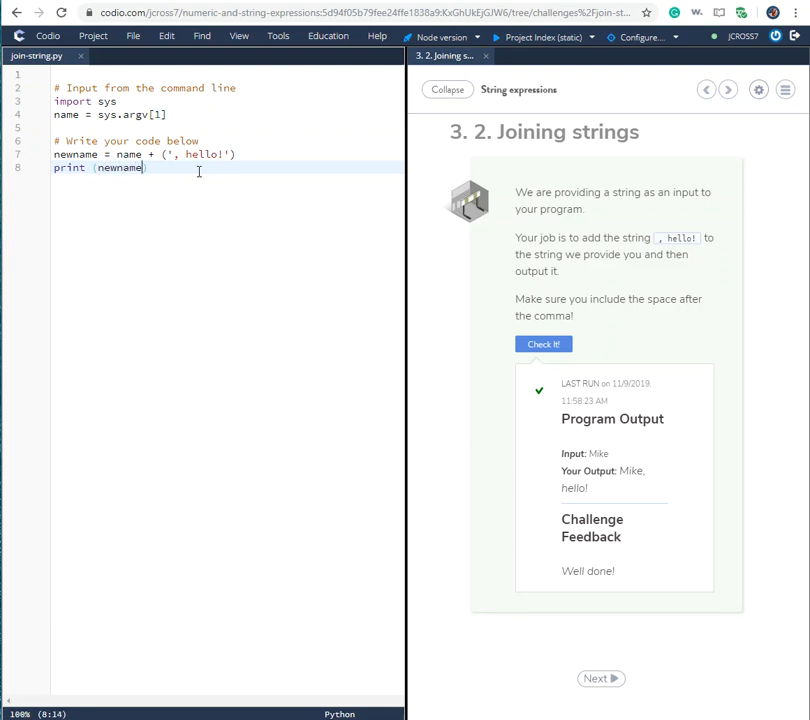
{"action": "left_click", "coordinate": [543, 344]}
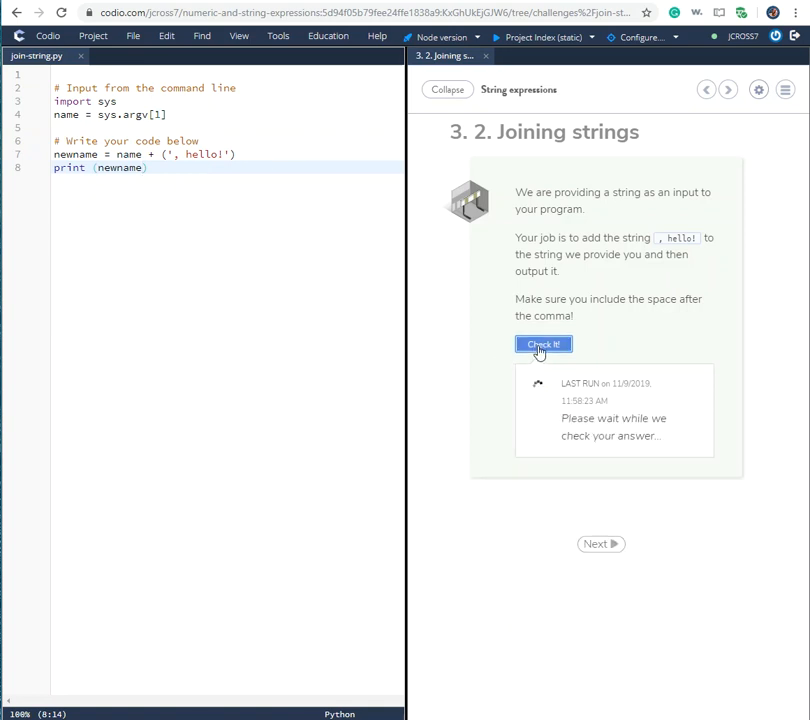
{"action": "left_click", "coordinate": [543, 344]}
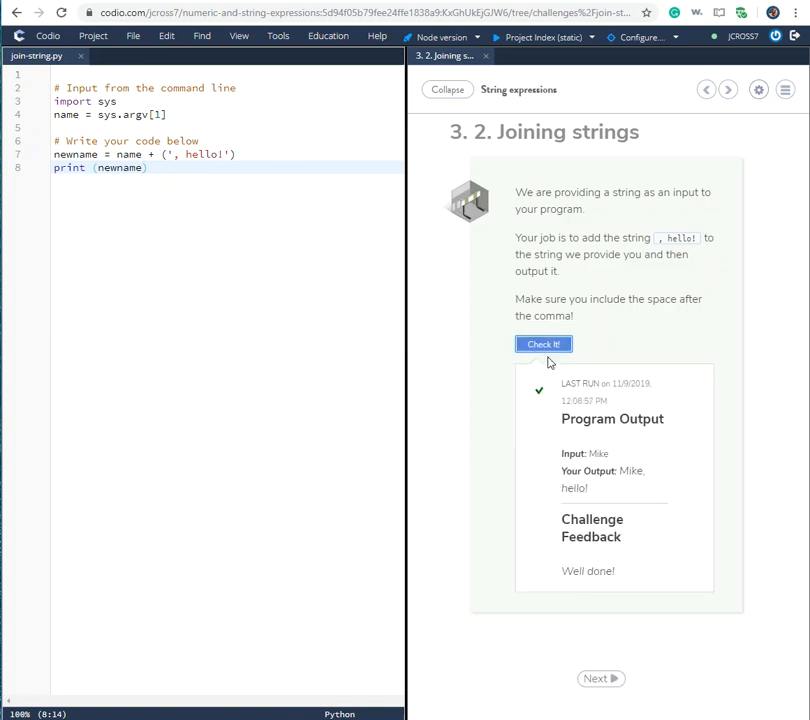